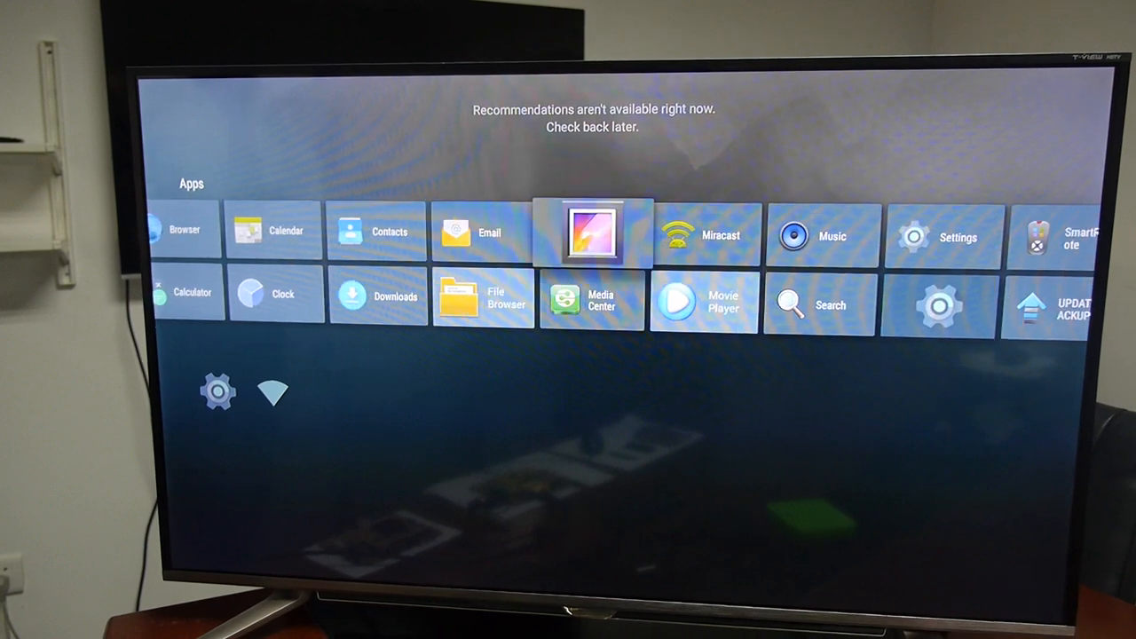
{"action": "scroll", "scroll_direction": "right", "scroll_amount": 3}
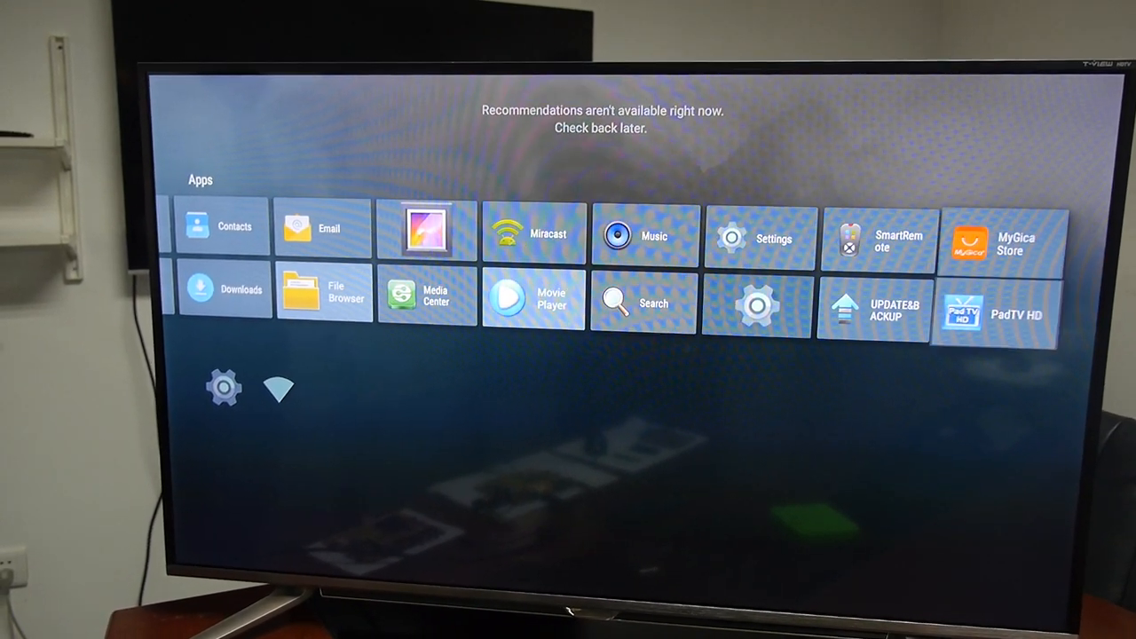